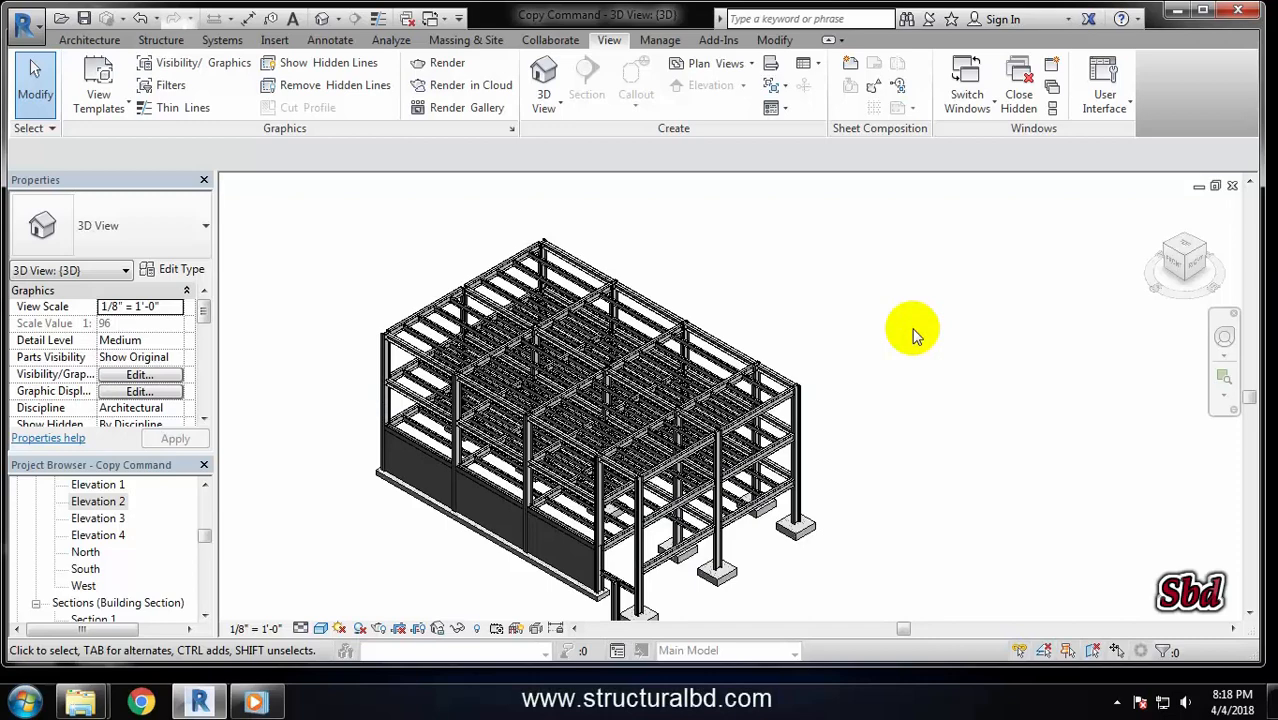
{"action": "mouse_move", "coordinate": [850, 324]}
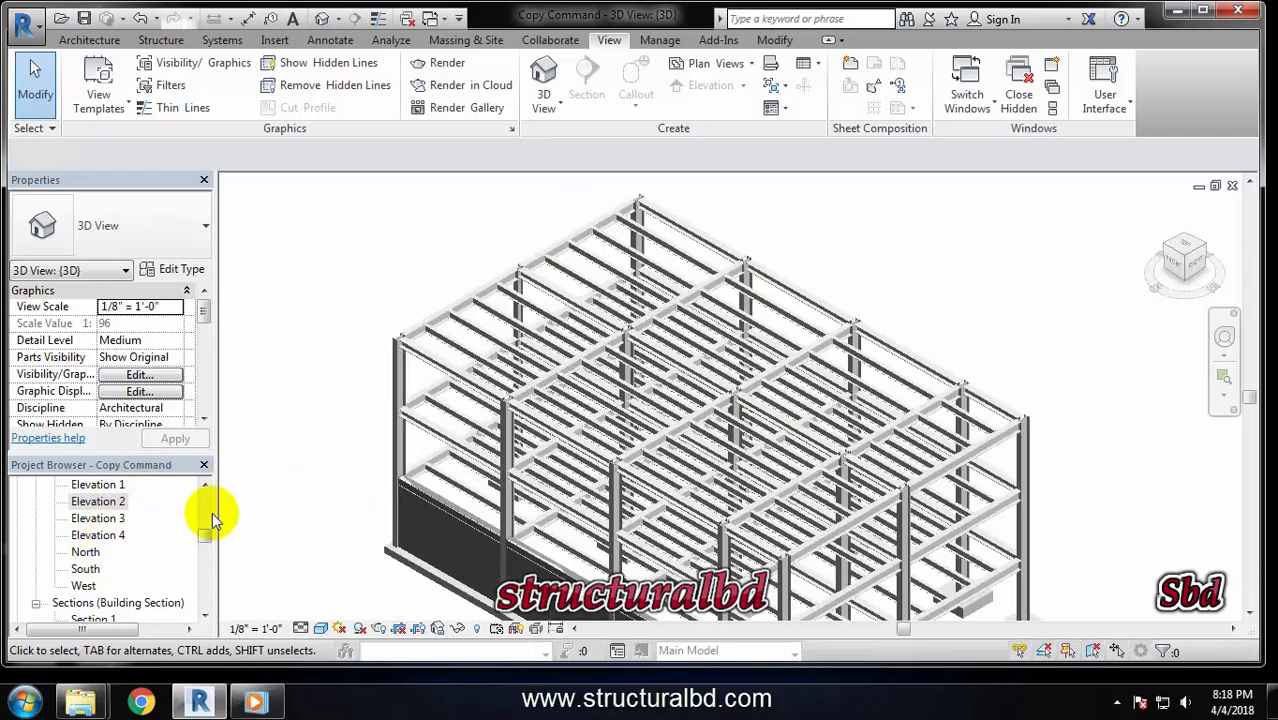
- Open the ROOF structural plan from the Project Browser to show the steel beam grid
{"action": "double_click", "coordinate": [86, 580]}
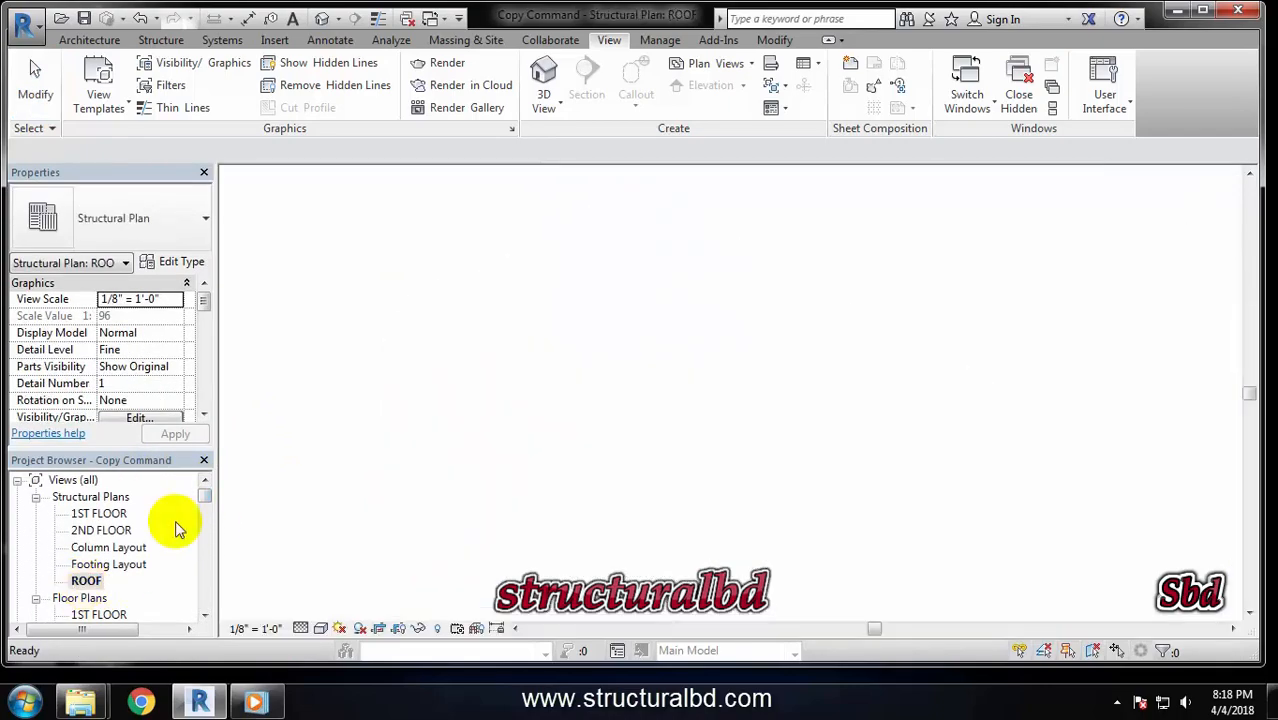
{"action": "double_click", "coordinate": [84, 580]}
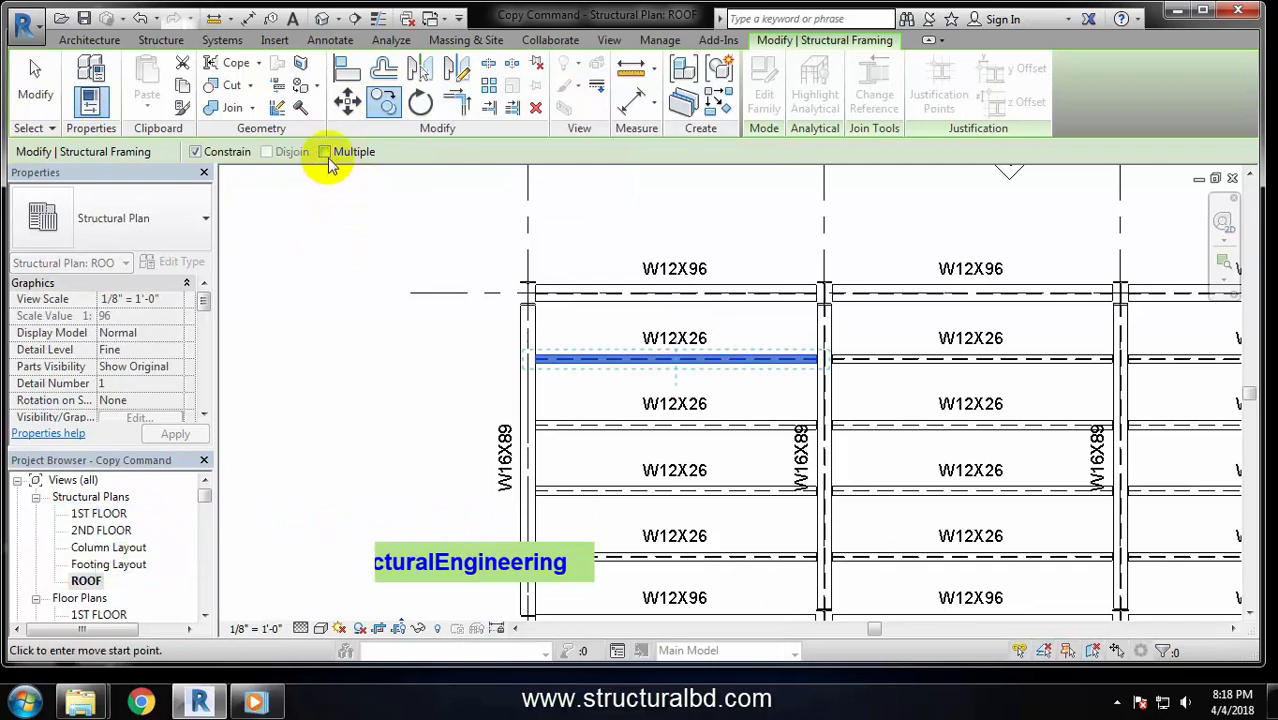
- Enable Multiple on the Options Bar so the W12X26 beam can be copied several times
{"action": "left_click", "coordinate": [324, 152]}
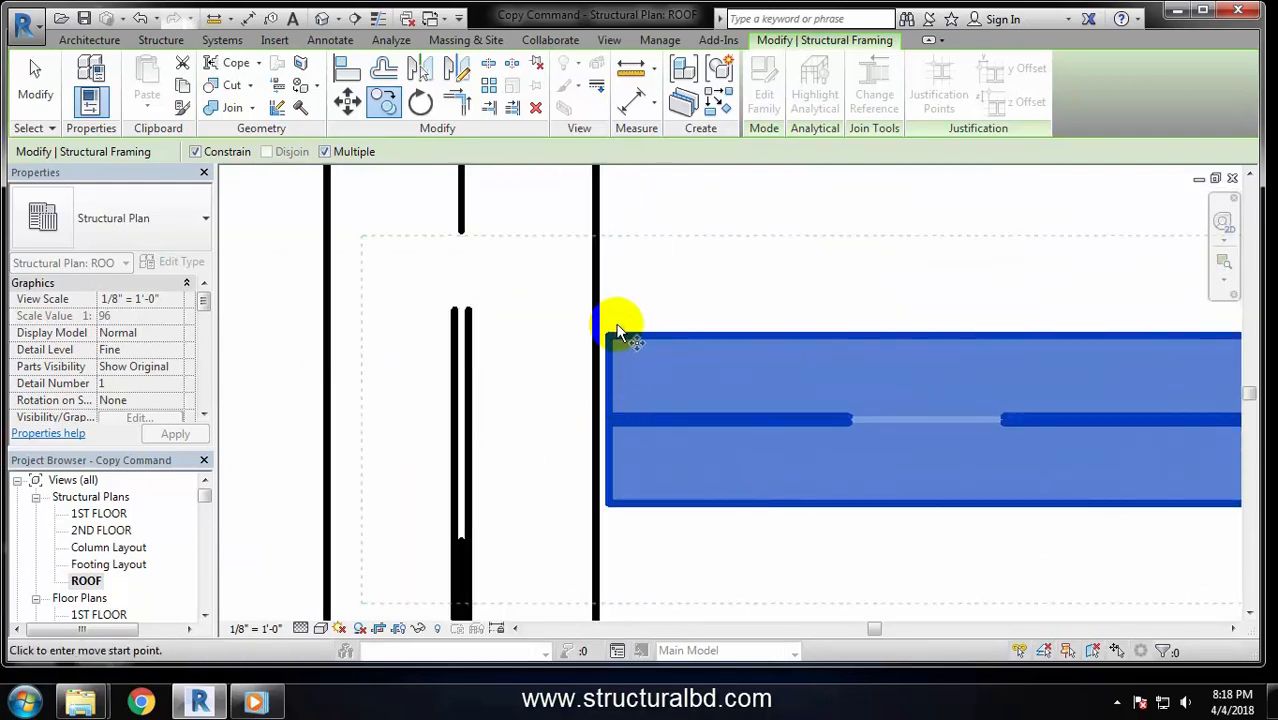
{"action": "mouse_move", "coordinate": [616, 344]}
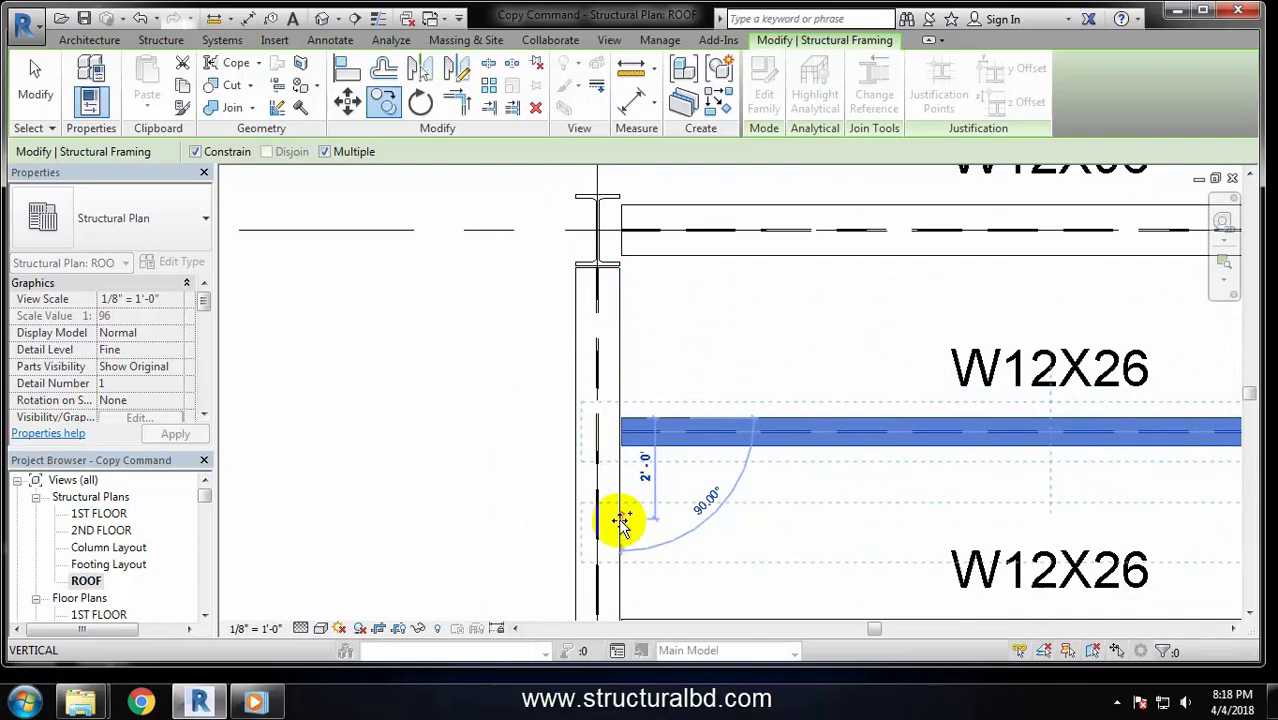
{"action": "mouse_move", "coordinate": [624, 520]}
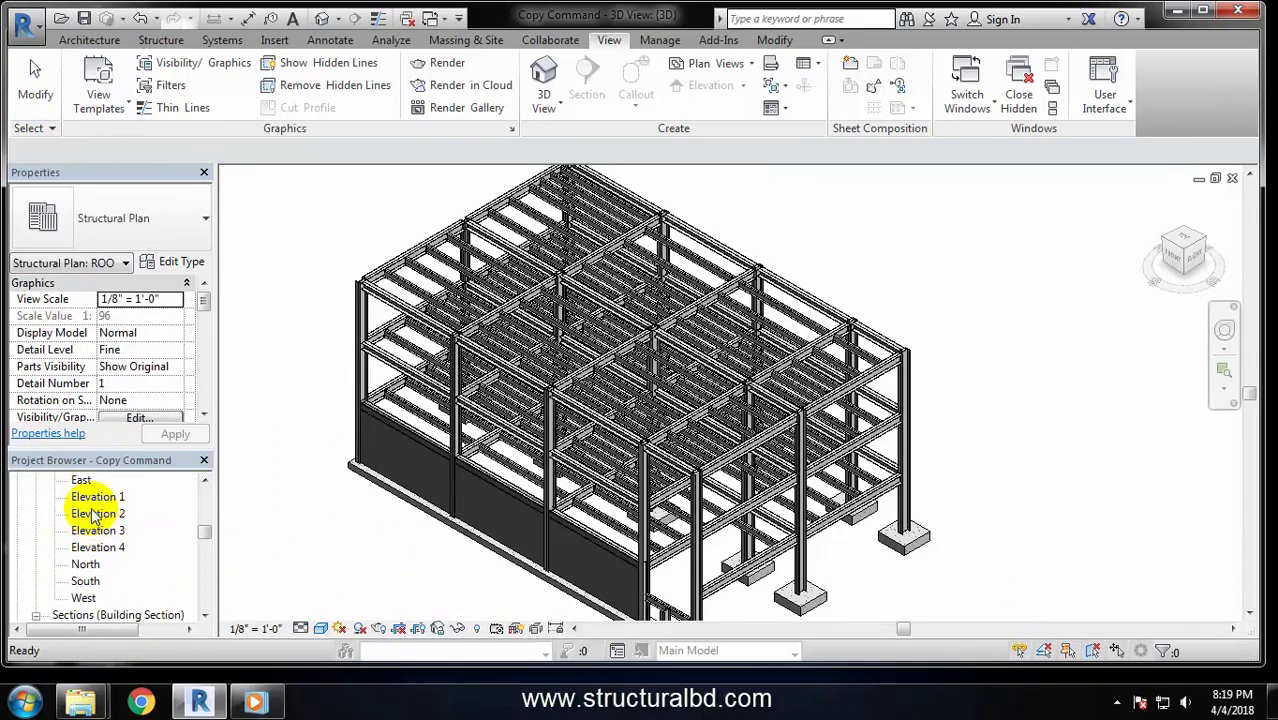
- Open Elevation 1 and select a beam there to copy at the set offset
{"action": "double_click", "coordinate": [96, 496]}
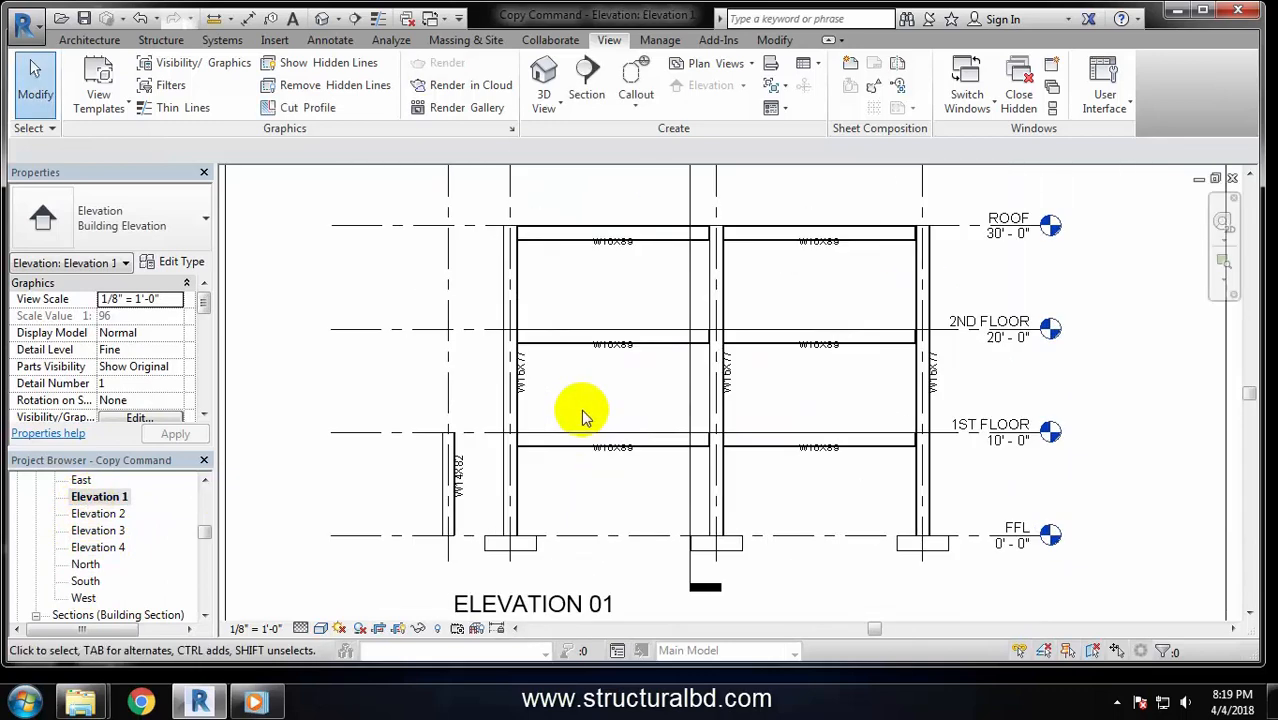
{"action": "left_click", "coordinate": [584, 410]}
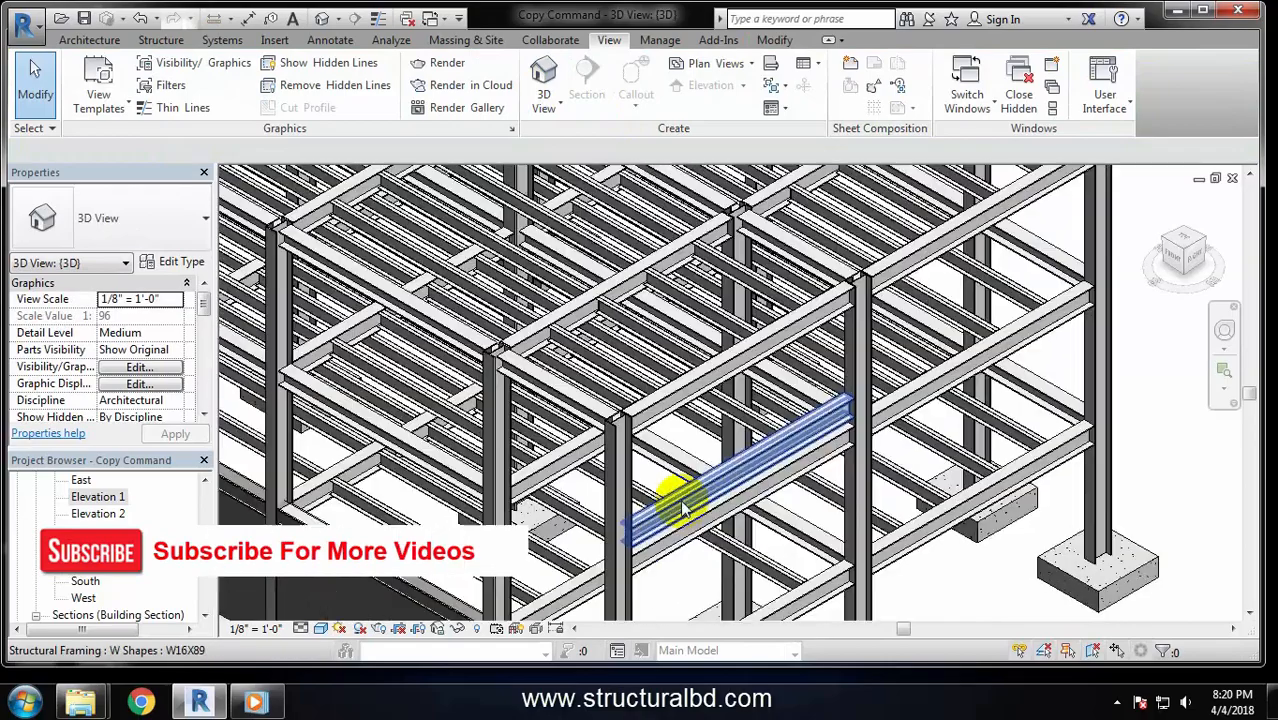
- Select the copied W16X89 beam in 3D to confirm 1ST FLOOR reference with 12' offset
{"action": "left_click", "coordinate": [680, 504]}
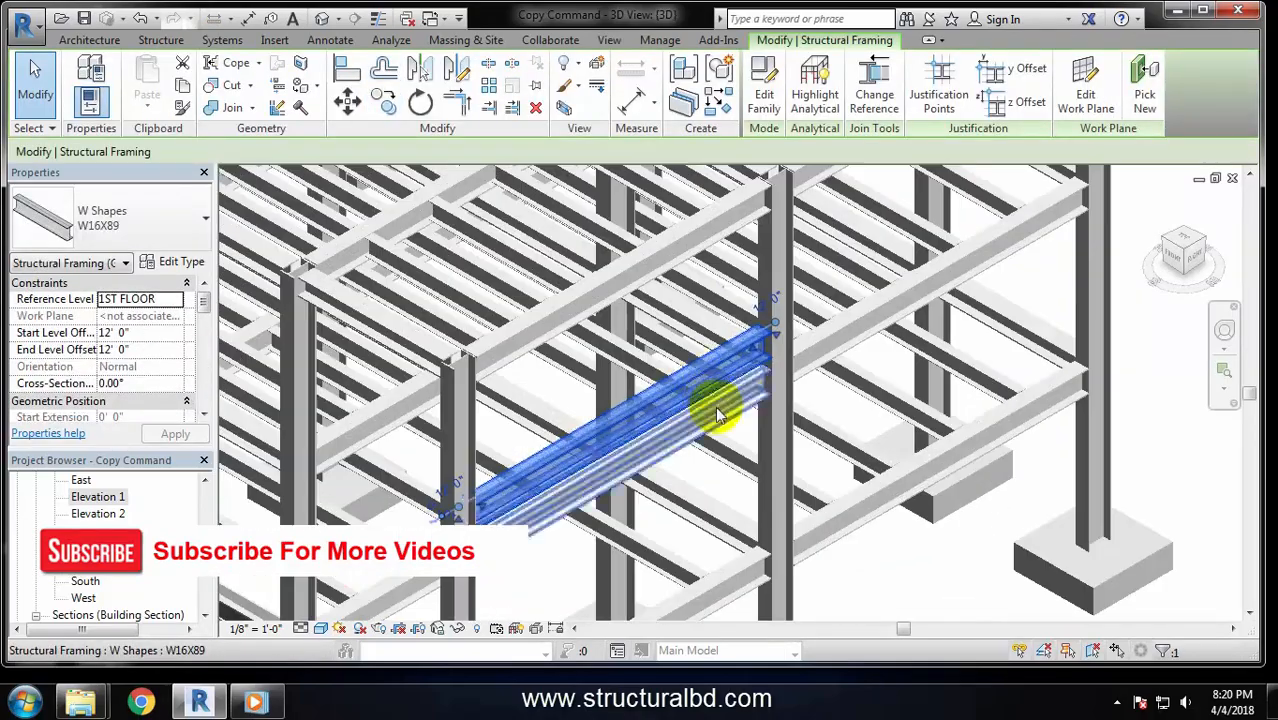